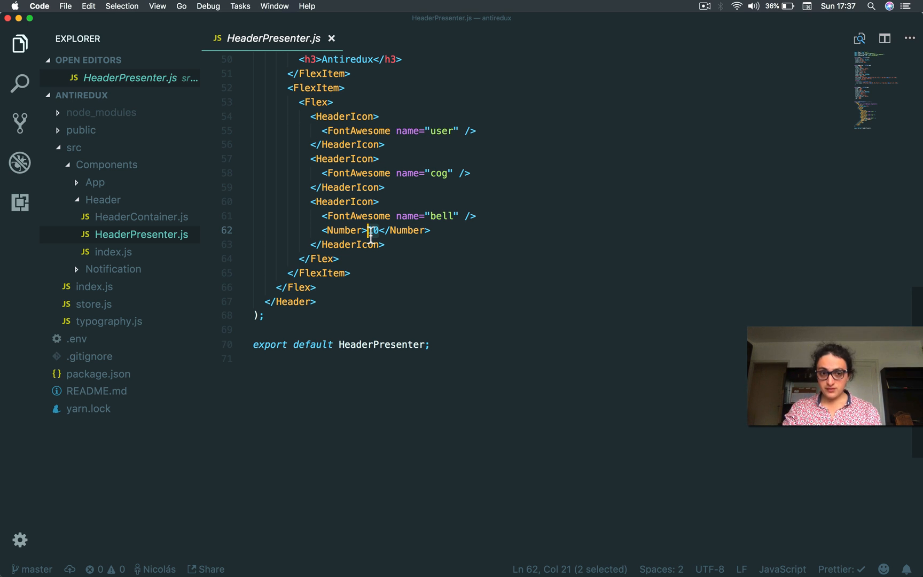
mouse_move(395, 251)
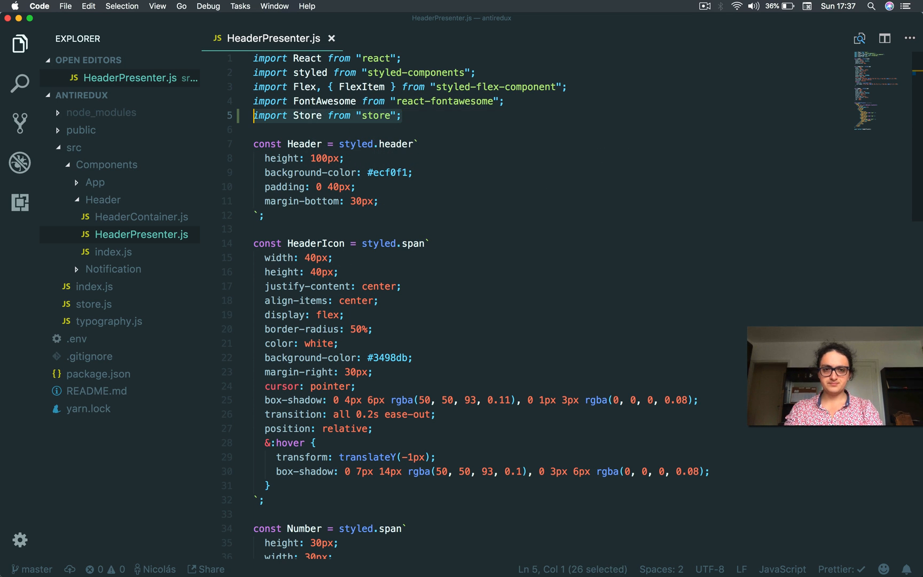
Wrap the bell badge count in <Store.Consumer>{store => } instead of the hard-coded 10
scroll(down, 3)
text(<Number></Number>)
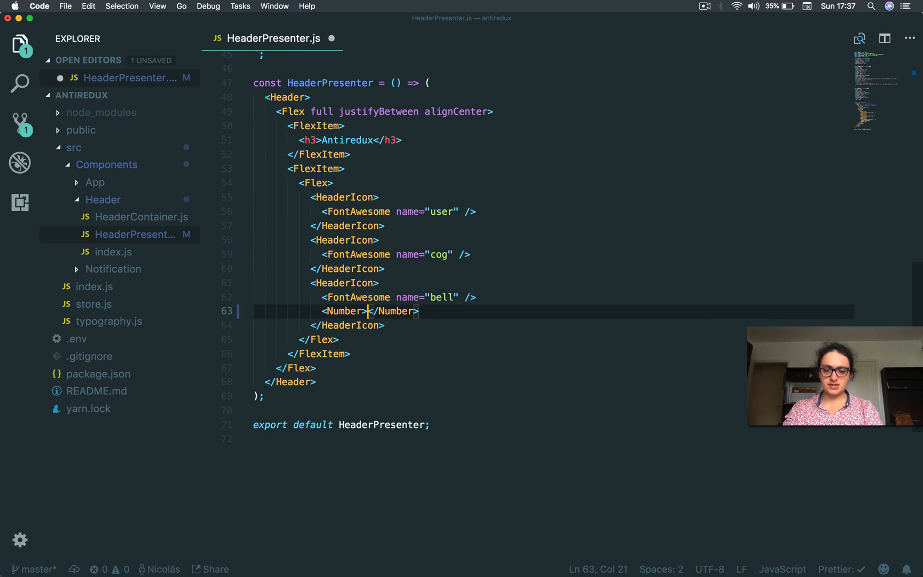
text(<St)
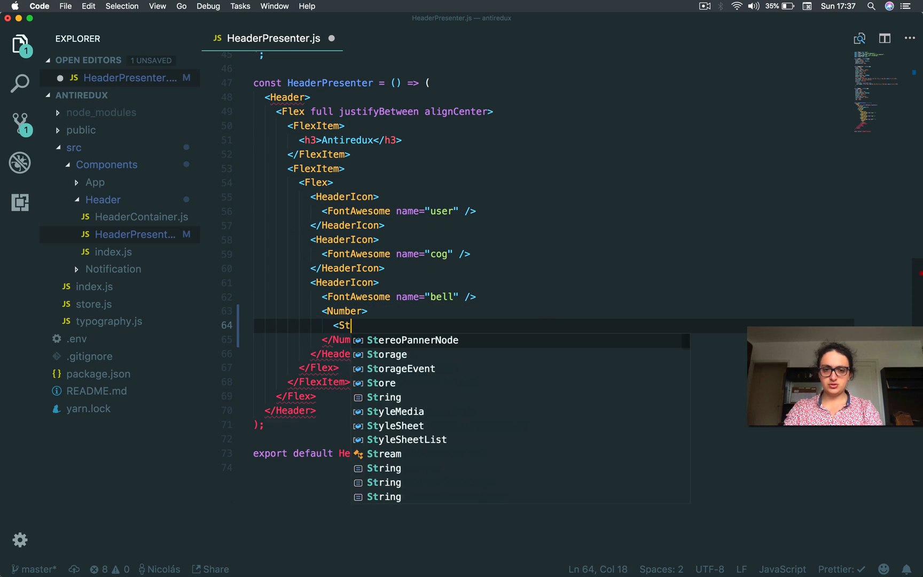
text(ore.C)
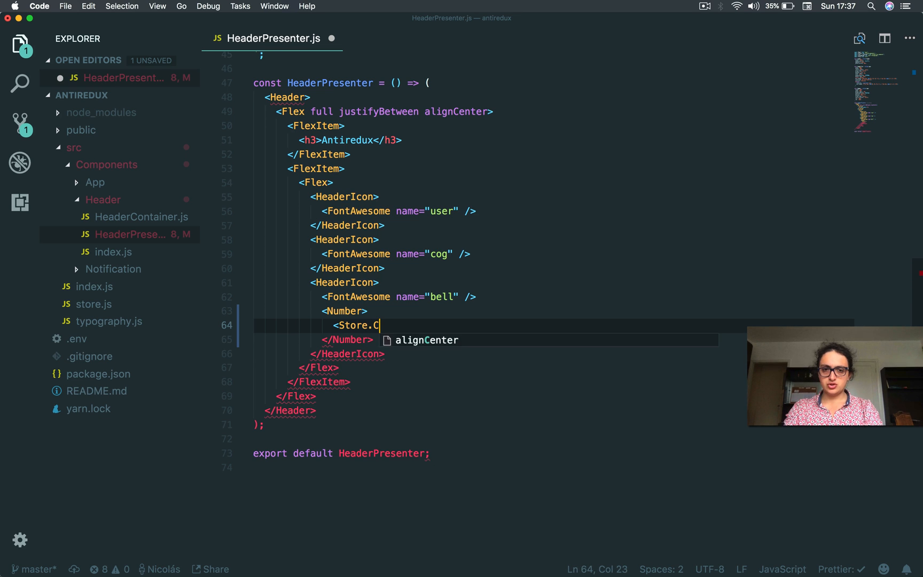
text(onsumer>)
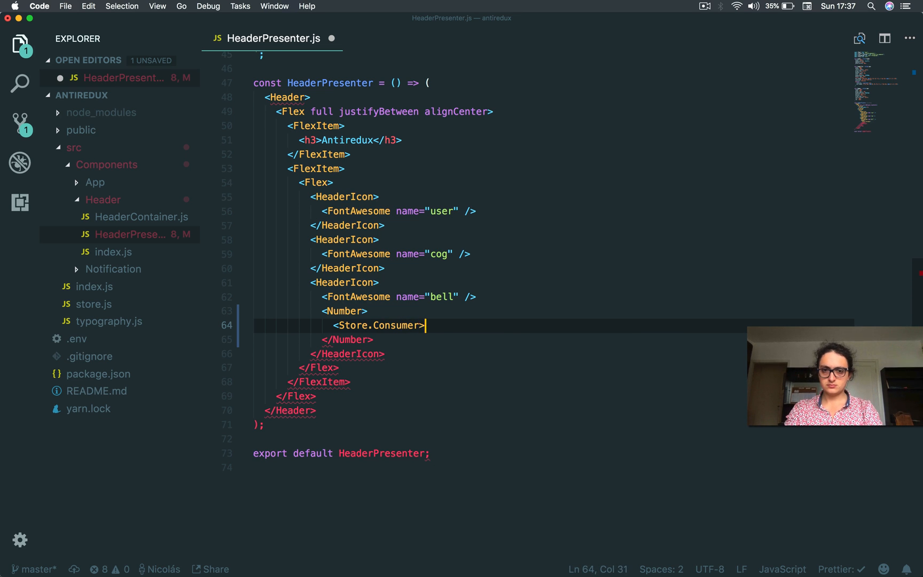
text({store})
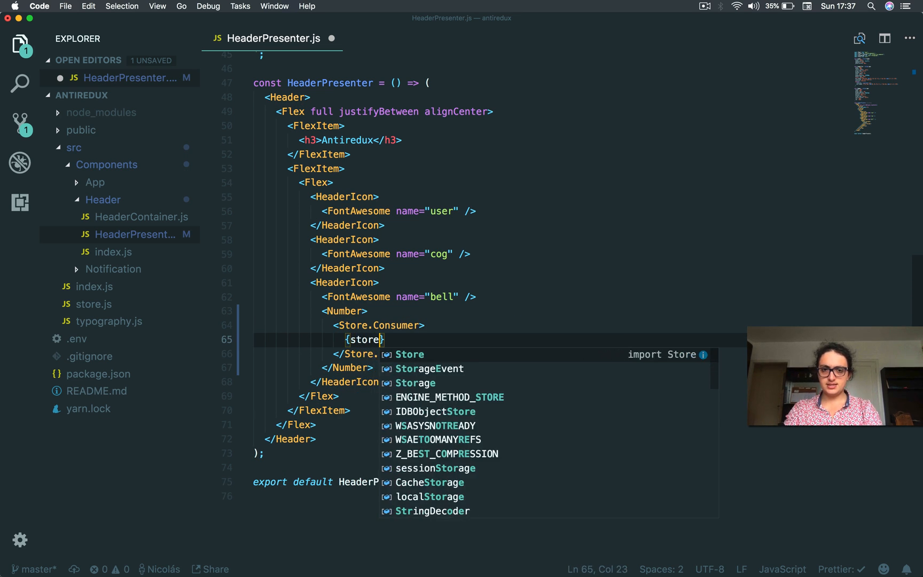
text(=>)
text(cosn)
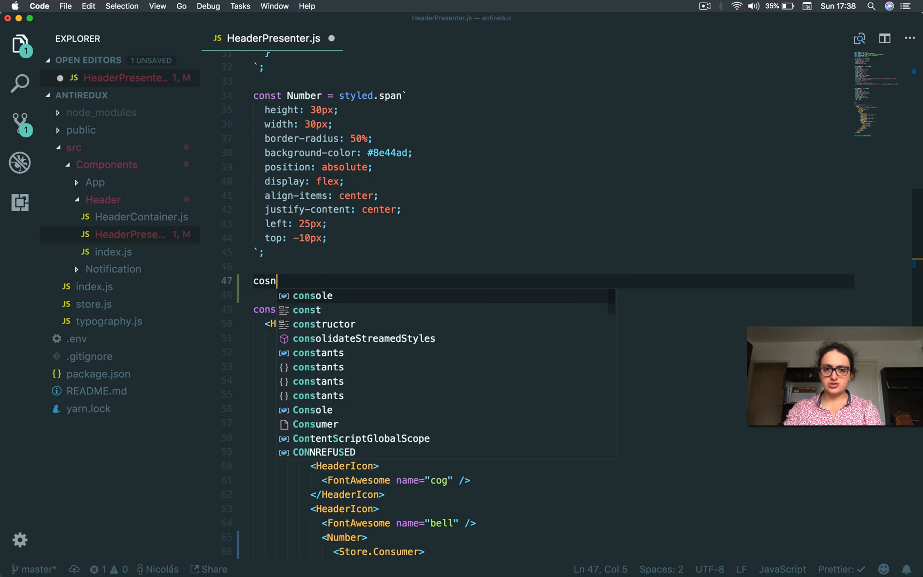
Declare const getUnseen = (notifications) => {} above HeaderPresenter
text(const get)
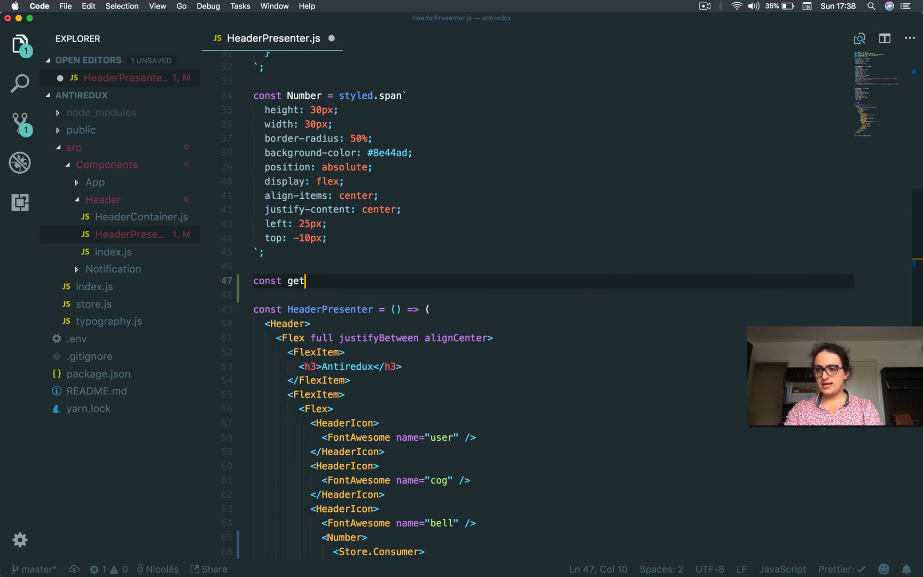
text(Unseen = ())
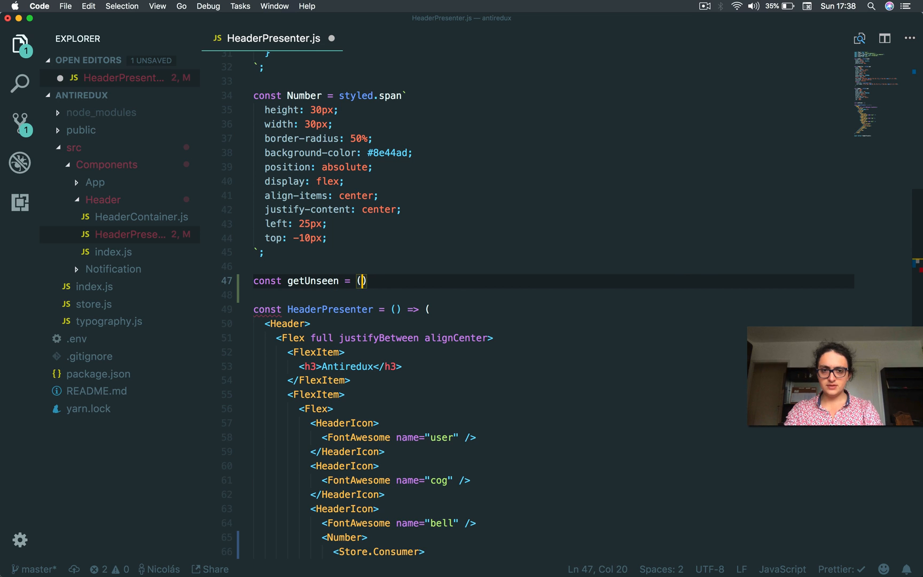
text(notifications_)
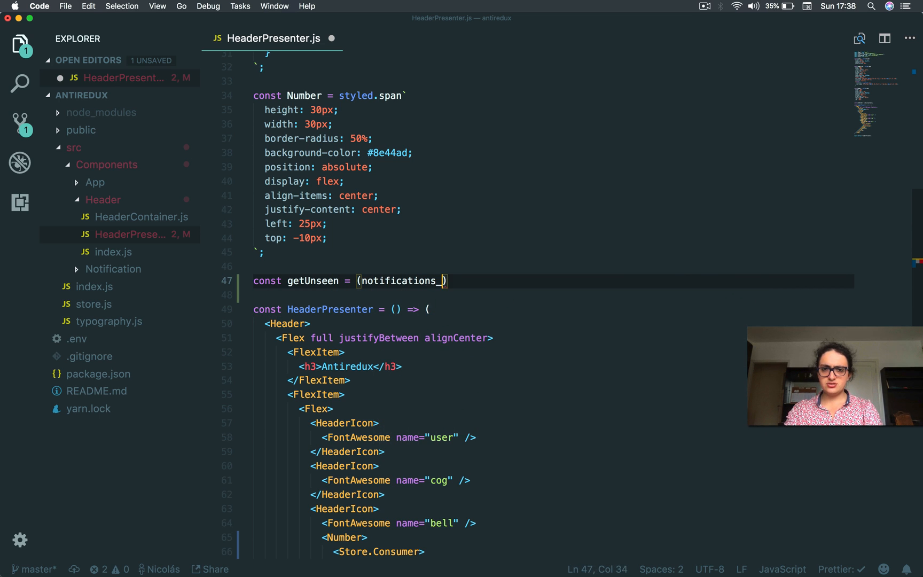
key(Backspace)
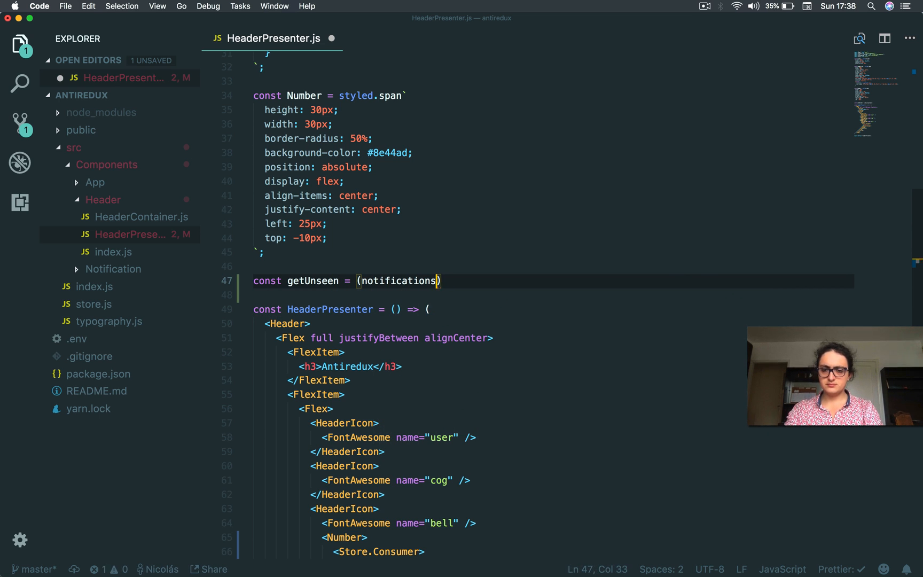
text(=> {})
text({store => )
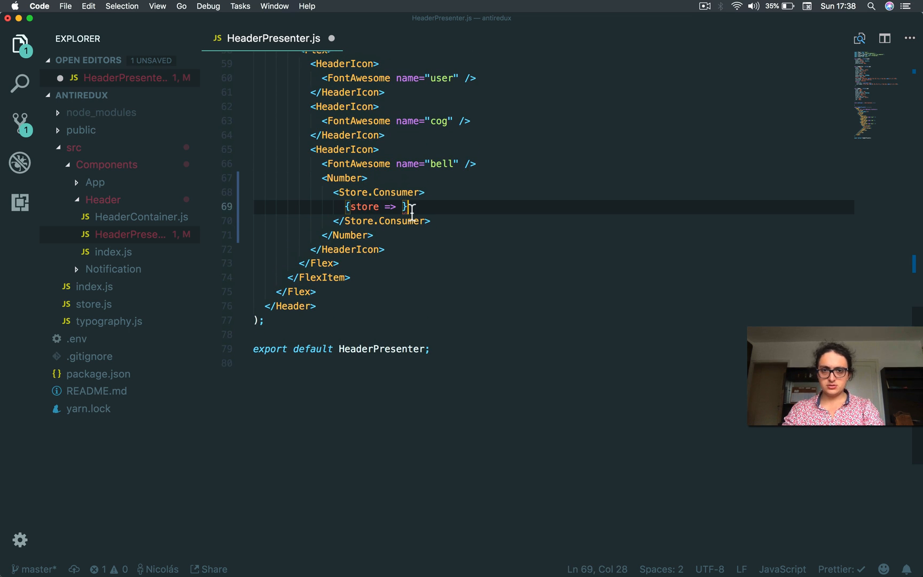
Call getUnseen(store.notifications) inside the consumer and return to HeaderPresenter.js
text(getUnser)
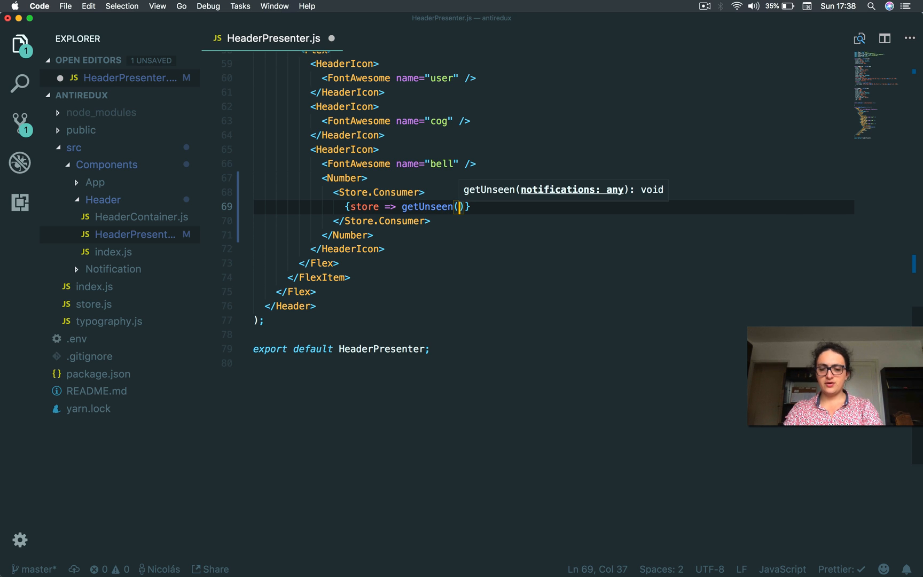
text(store.)
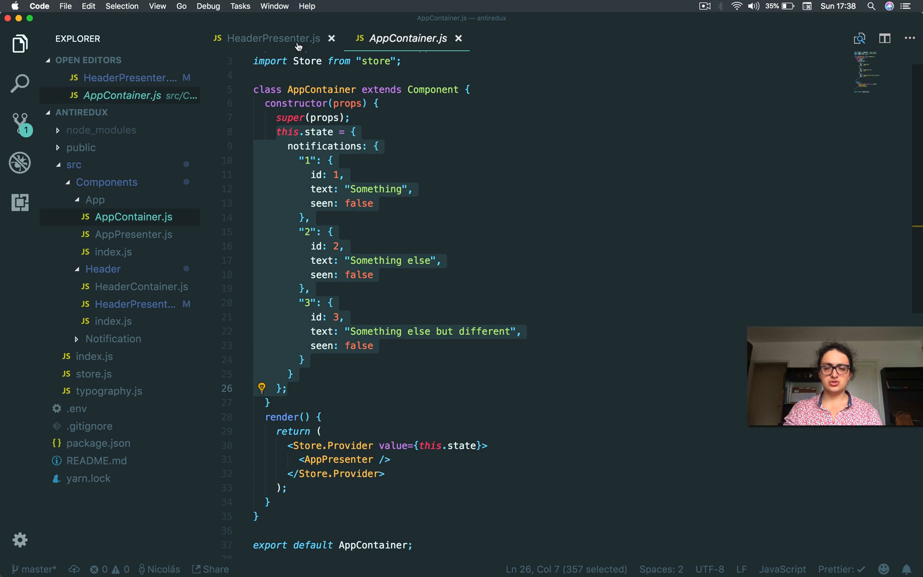
click(275, 39)
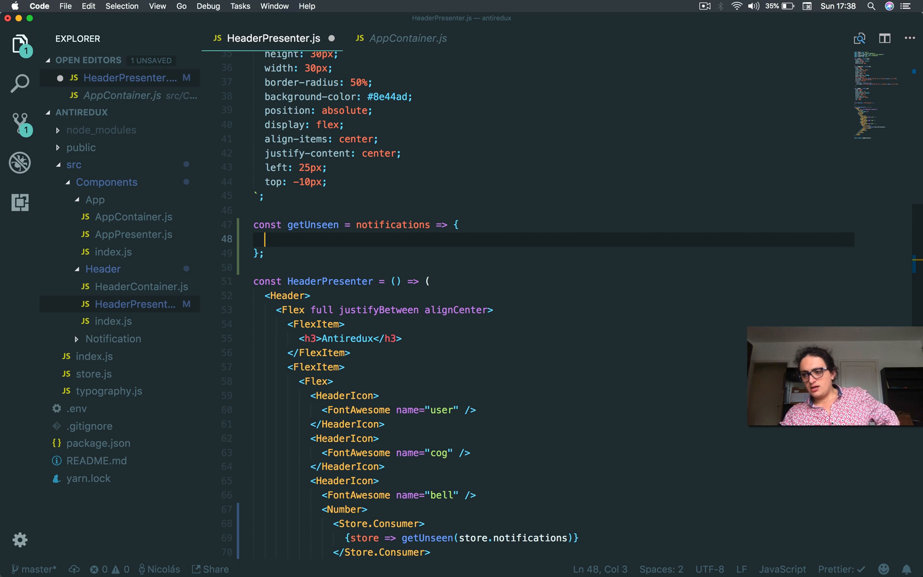
Start getUnseen with a let unseen array and save the file
text(klet)
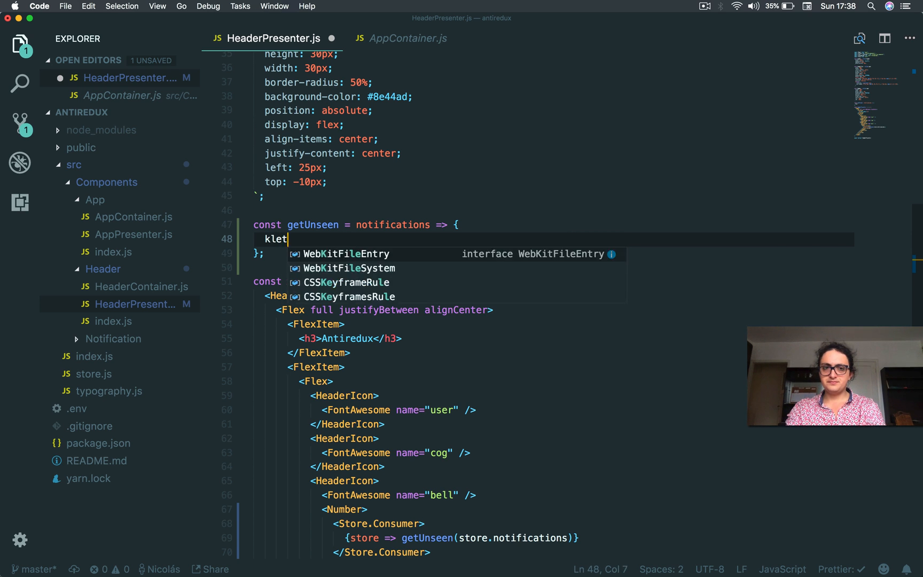
text(let unseen = [)
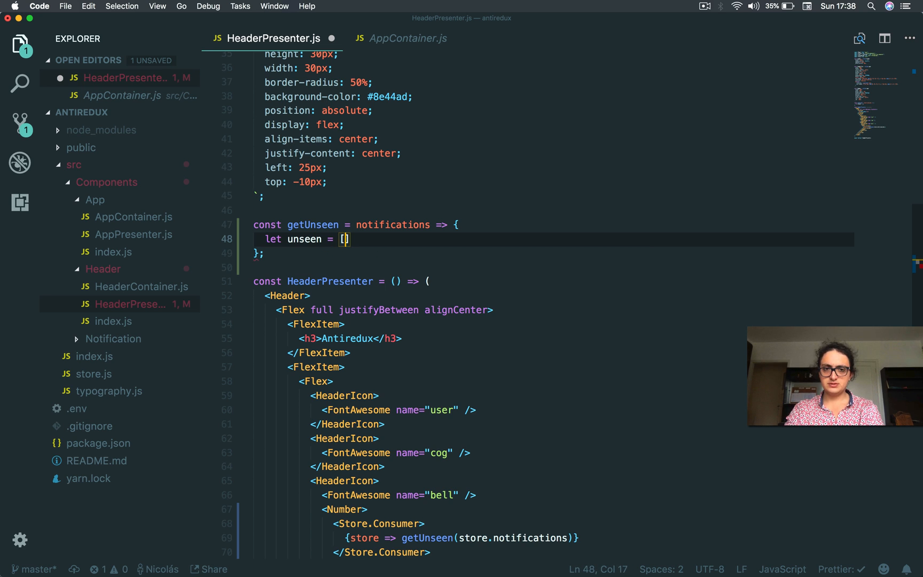
key(Cmd+S)
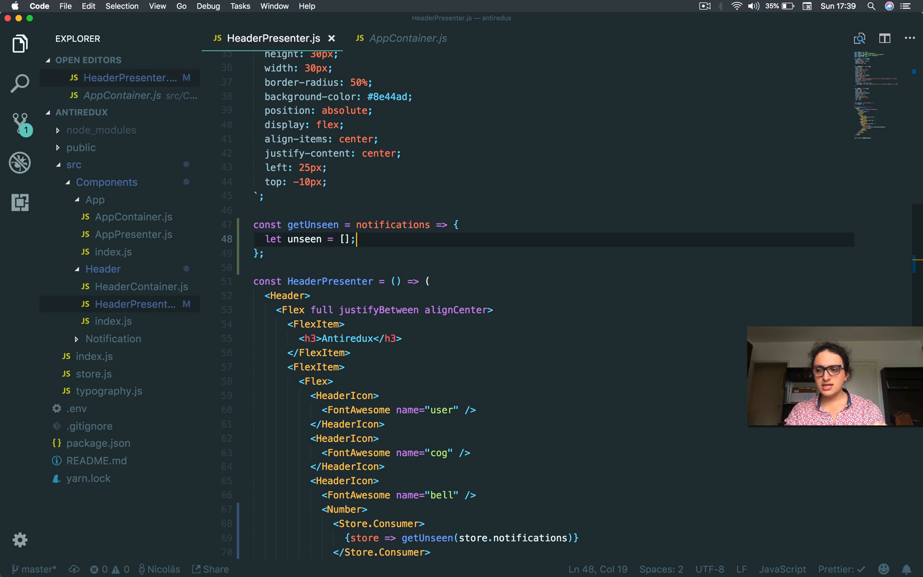
key(Enter)
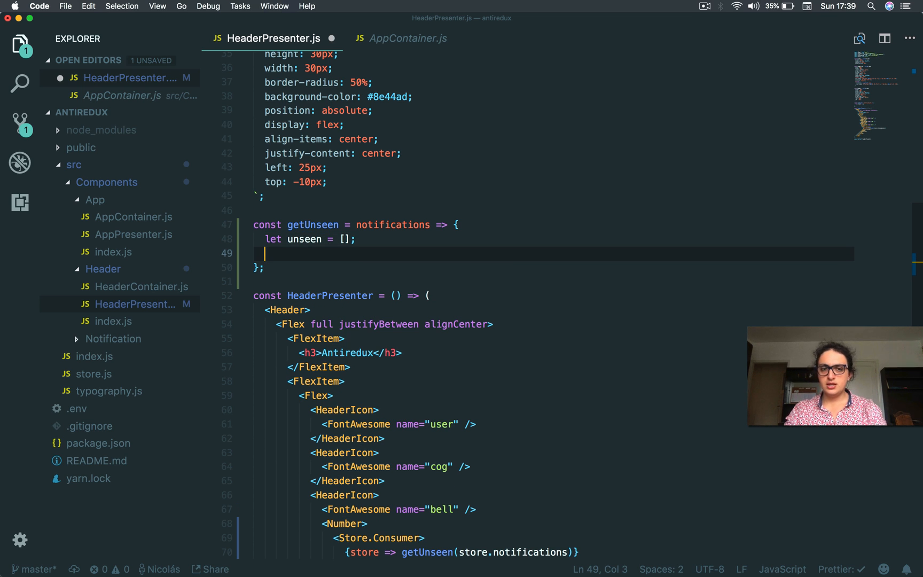
Map Object.keys(notifications) and check if (!notifications[key].seen)
text(Object.keu)
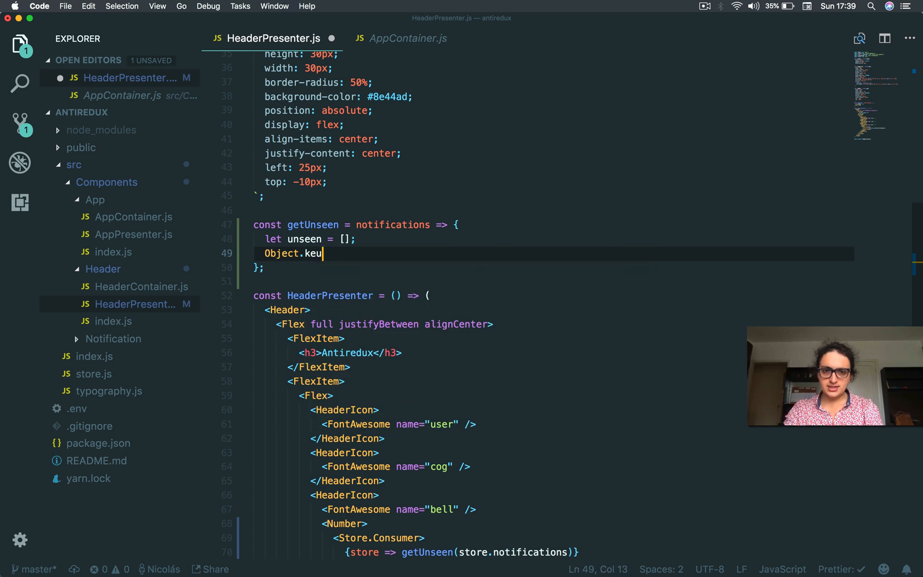
text(ys())
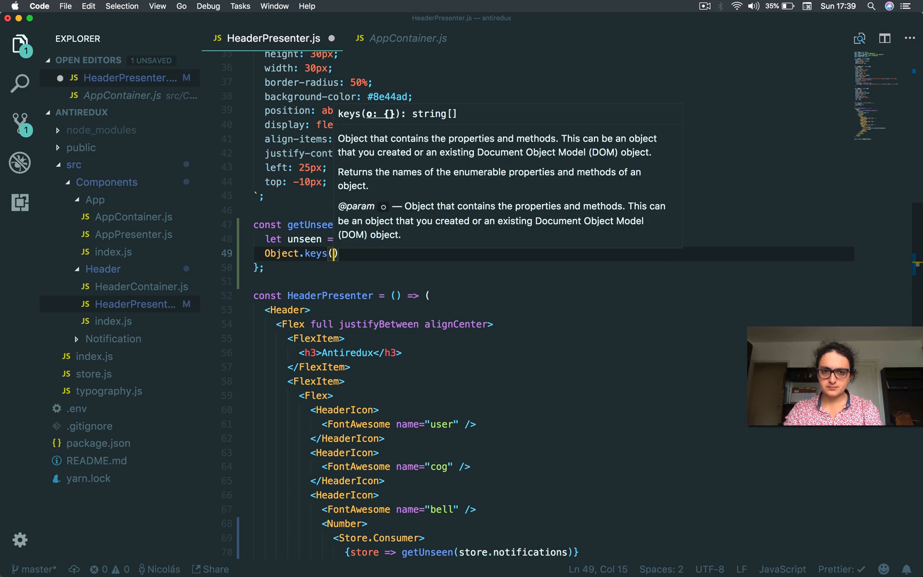
text(notifications)
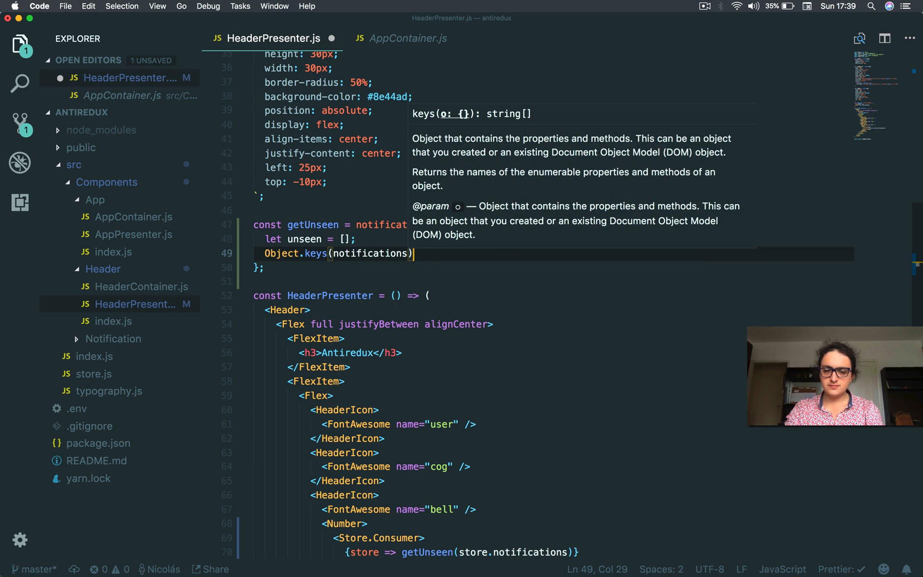
text(.map(id)
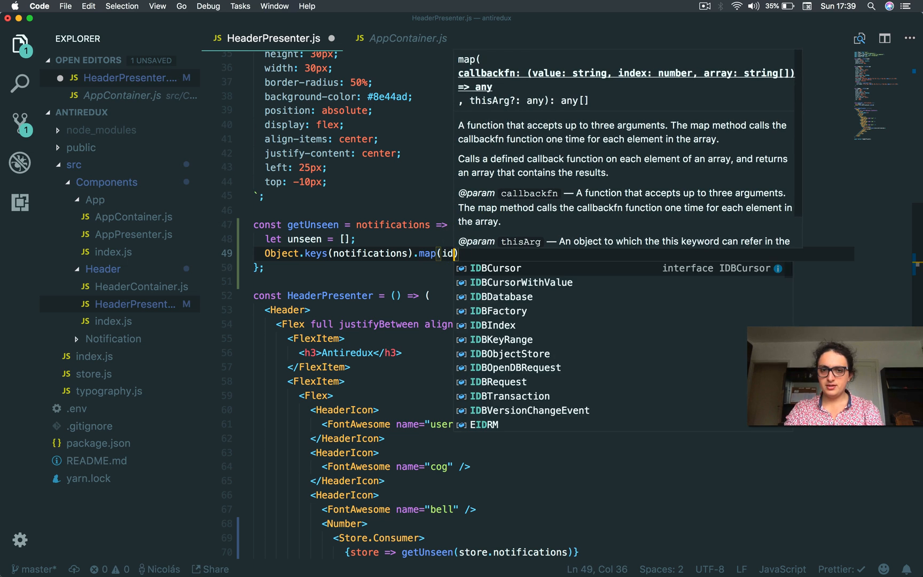
text(key => {)
text(if(notifications[)
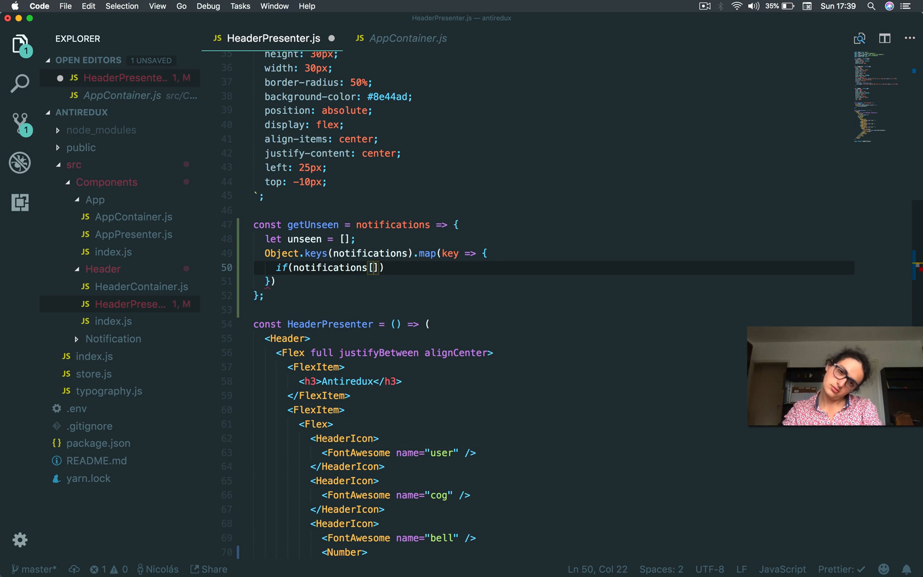
text(key].)
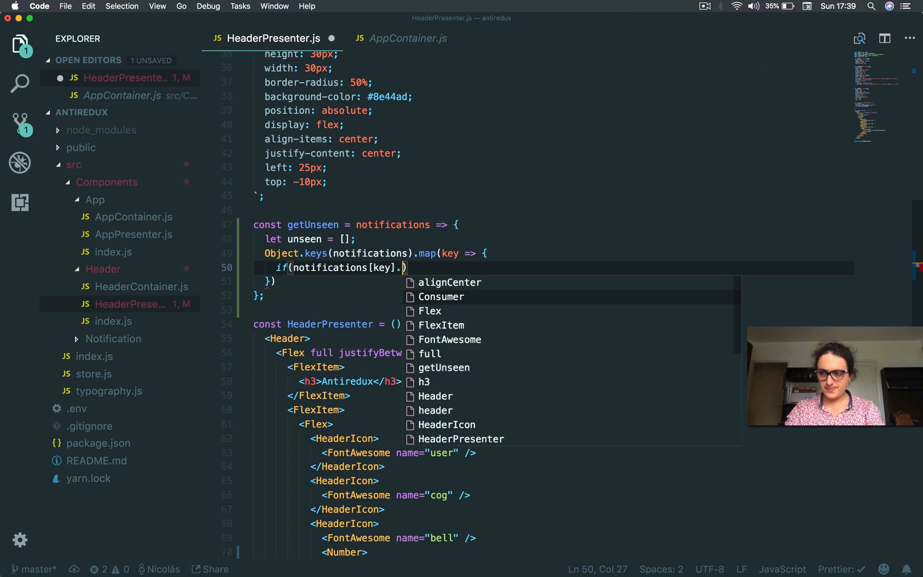
text(seen)
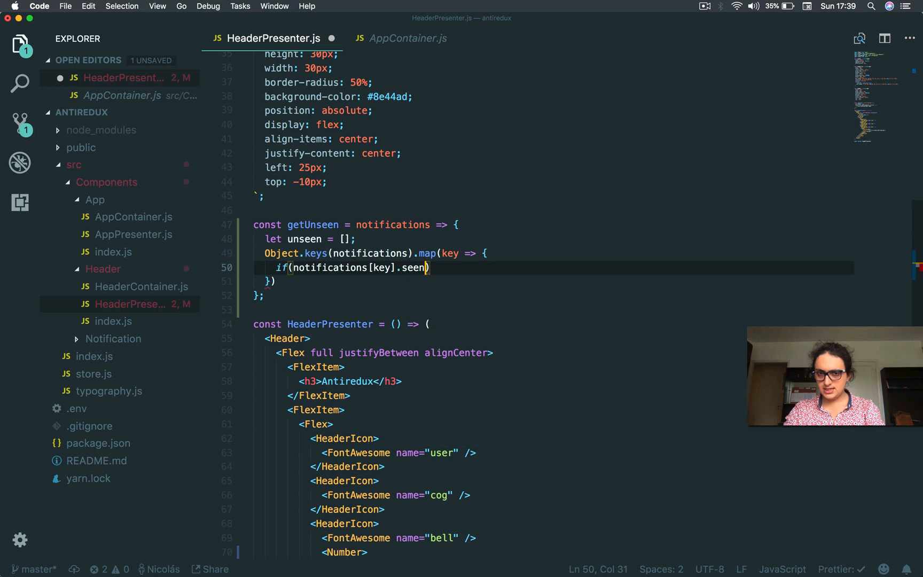
text({)
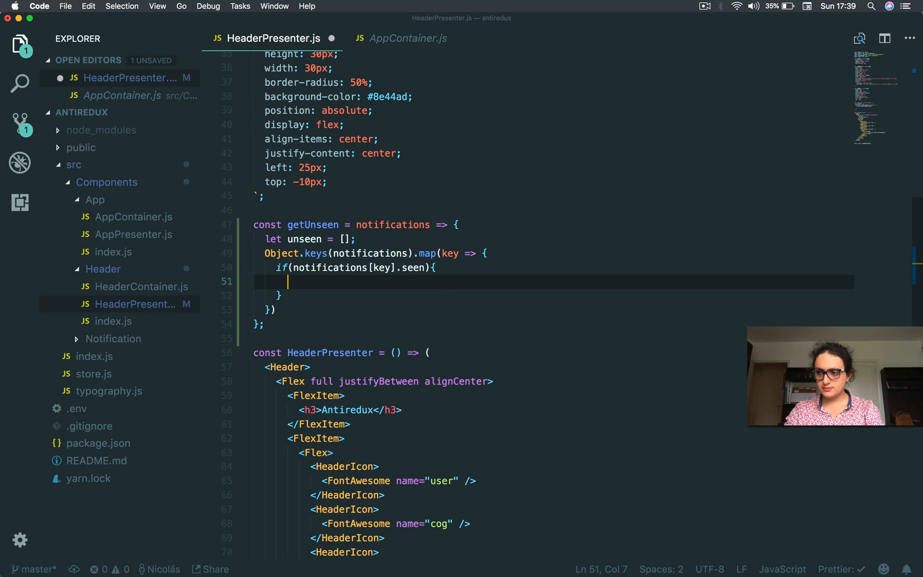
text(!)
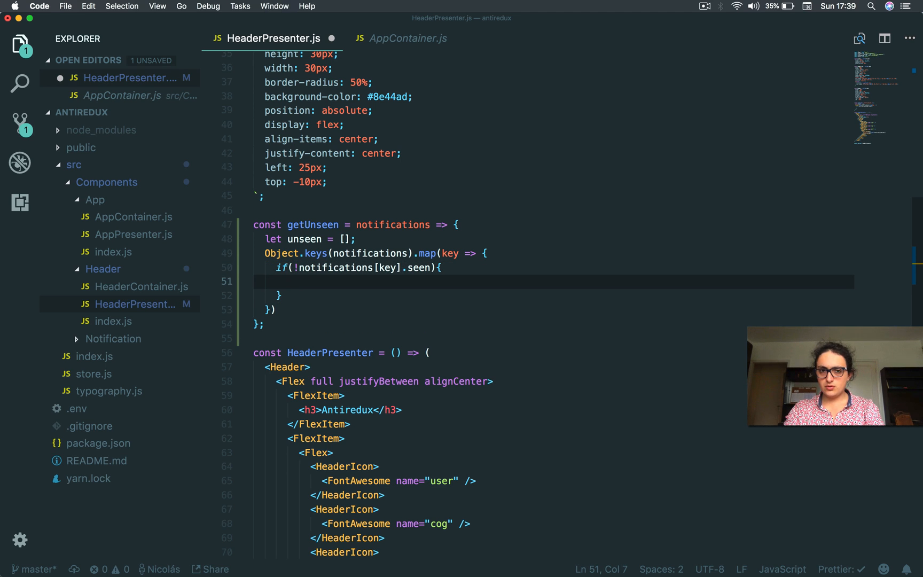
Push unseen notifications[key] into unseen and return unseen after the map
text(return)
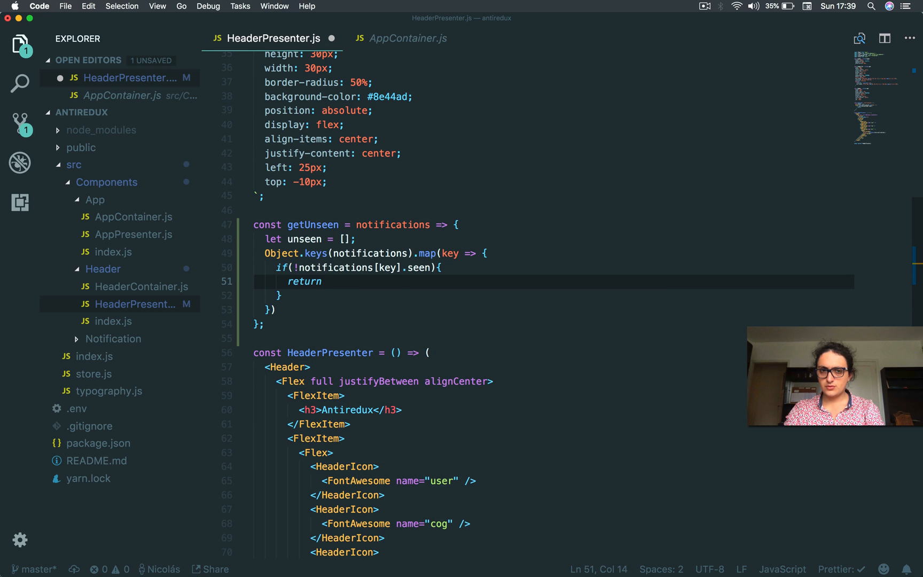
text(unseen.p)
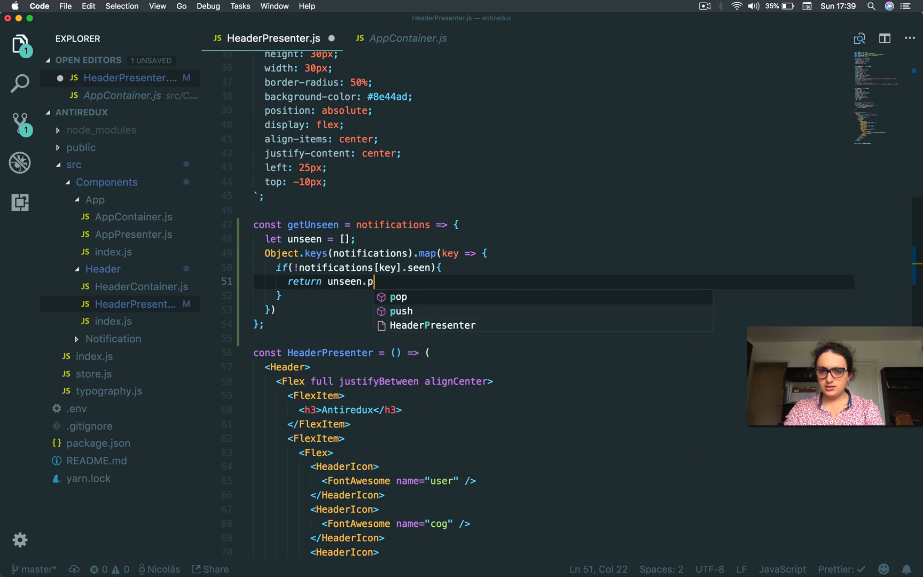
text(ush())
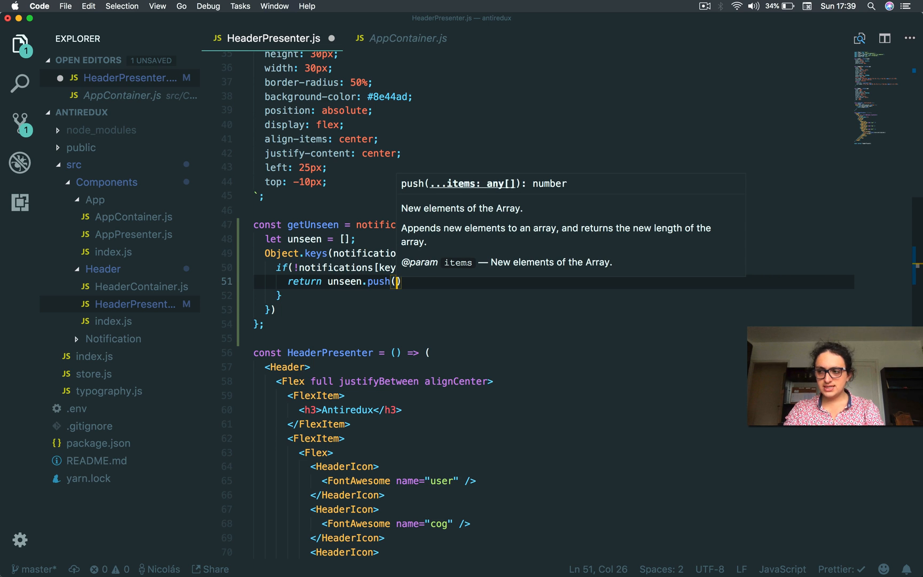
text(notifications[])
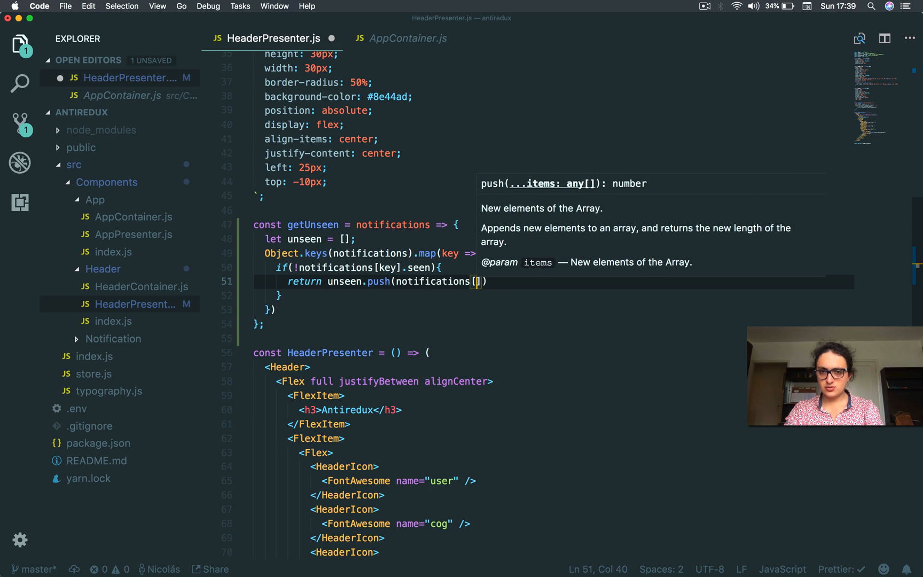
text(key)
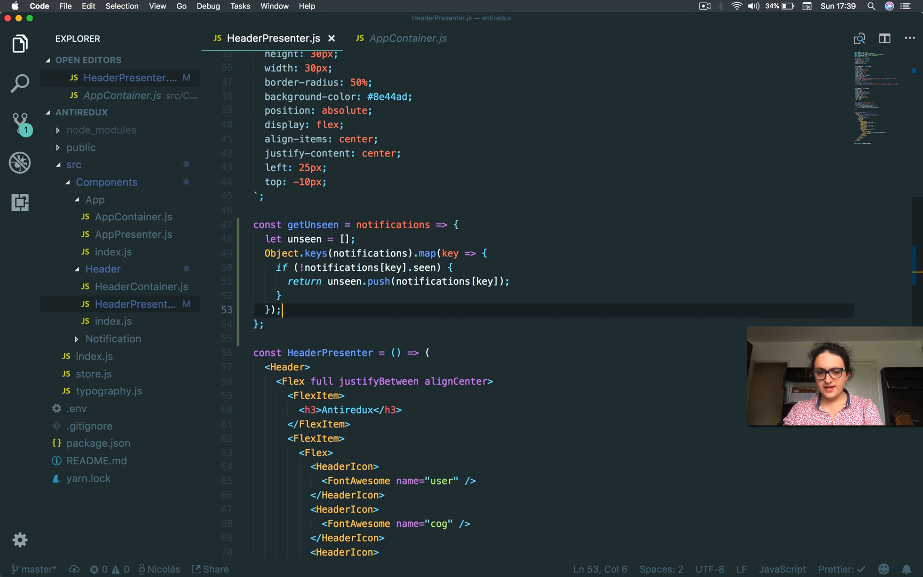
text(return unseen)
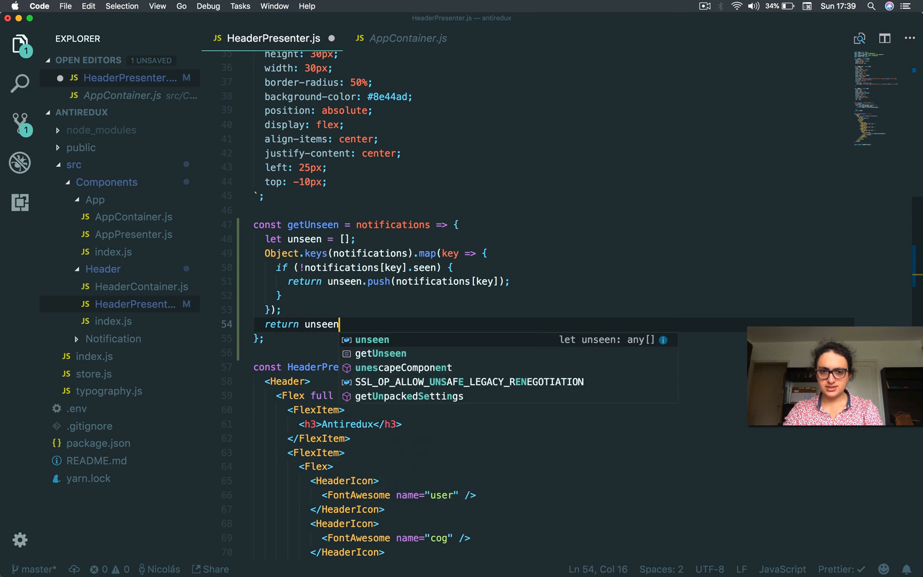
Return unseen.length, then set the first notification's seen to true in AppContainer.js
text(.length;)
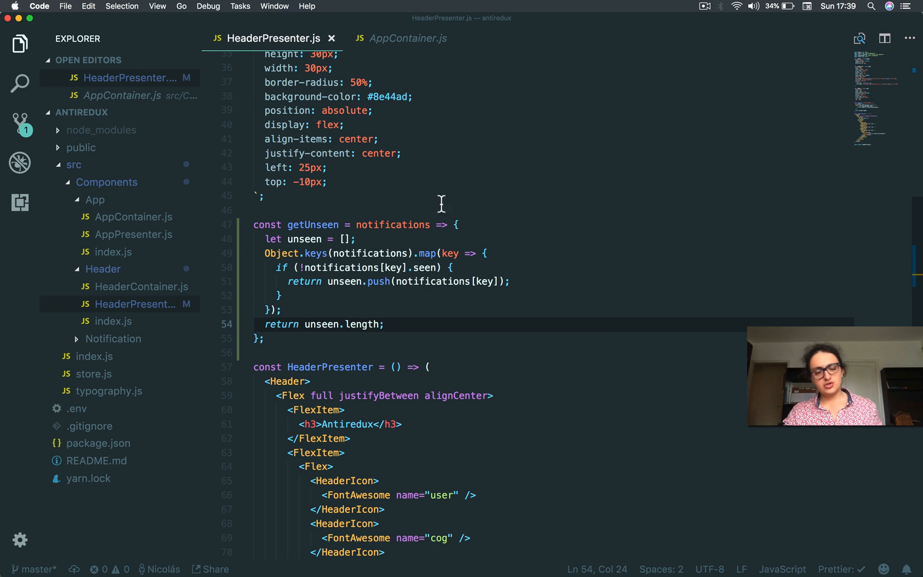
double_click(304, 239)
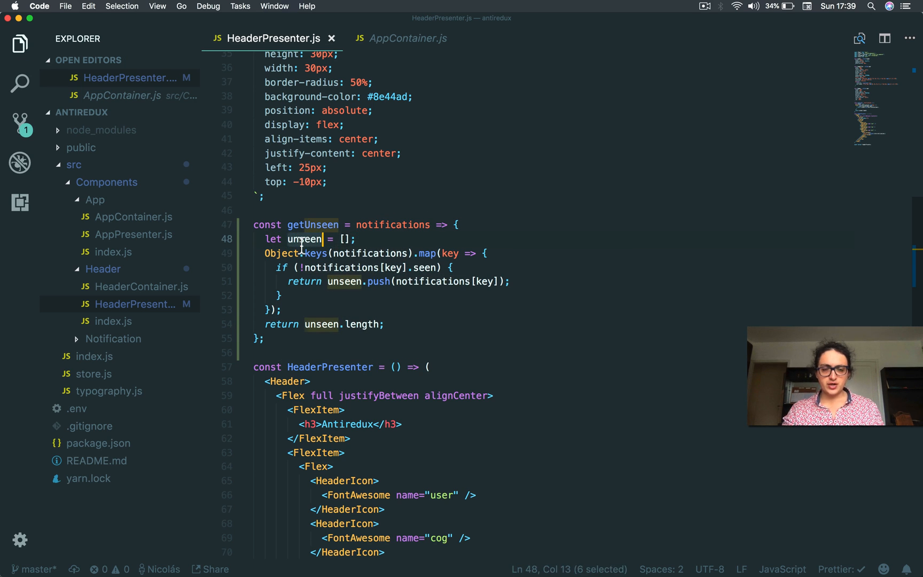
double_click(374, 253)
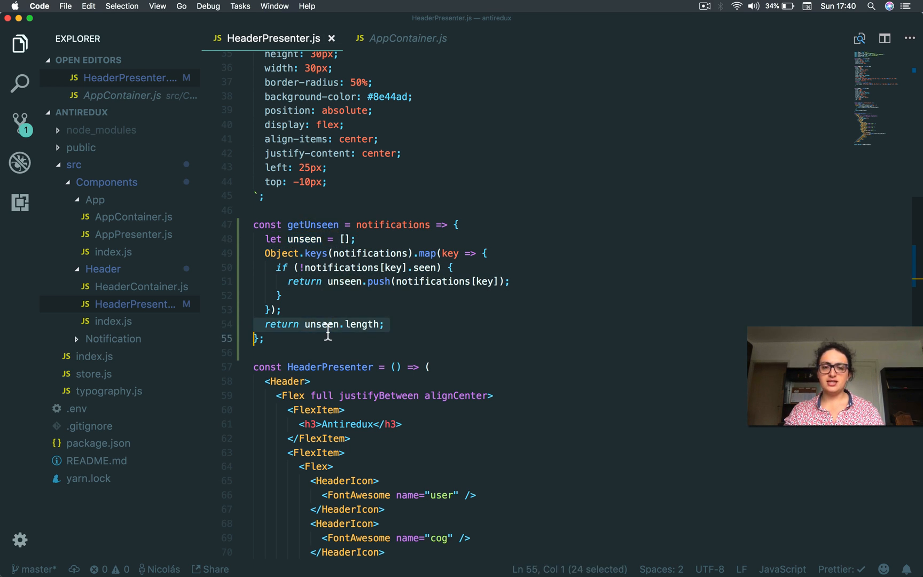
scroll(down, 3)
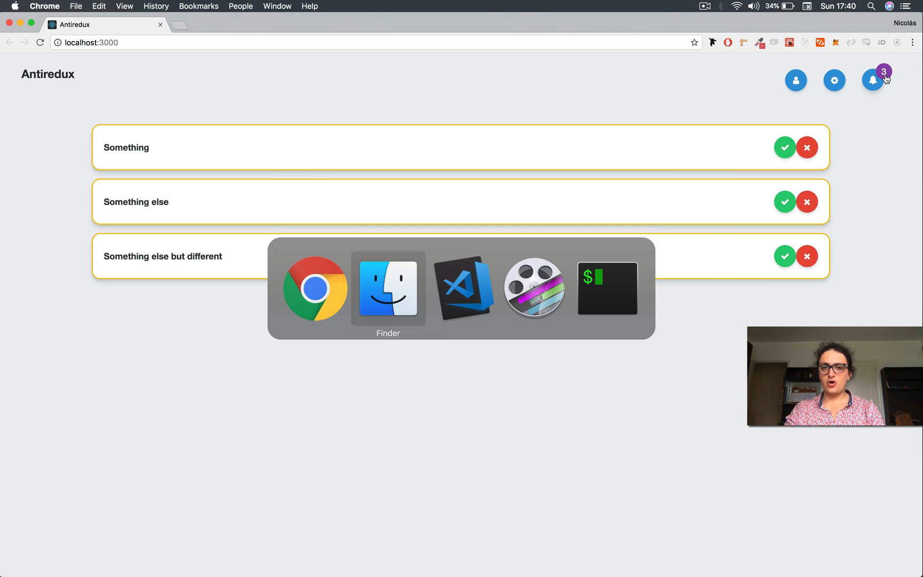
click(466, 290)
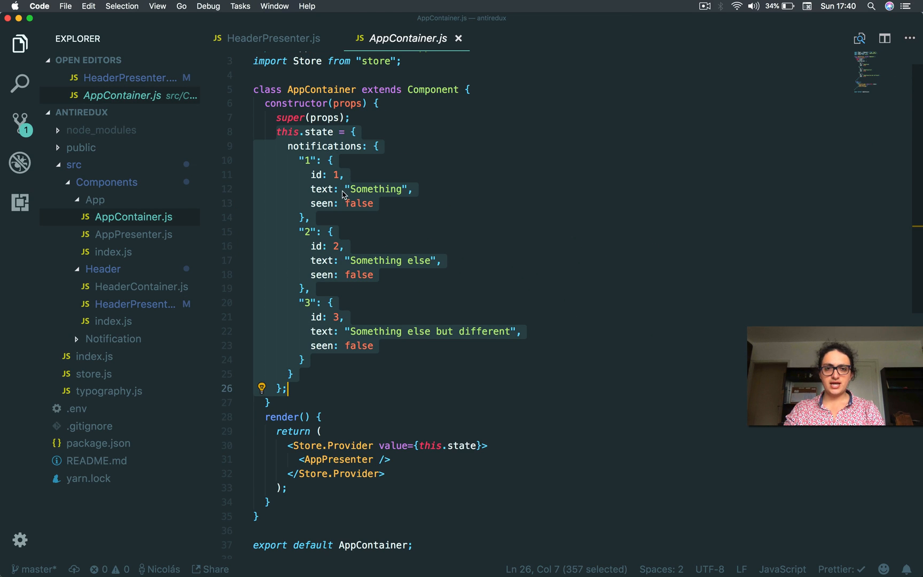
text(true)
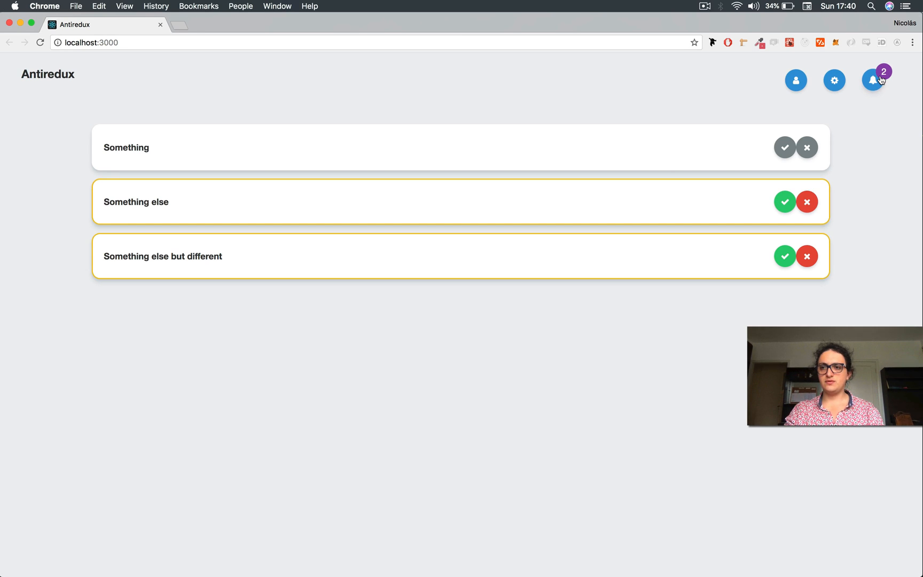
mouse_move(758, 231)
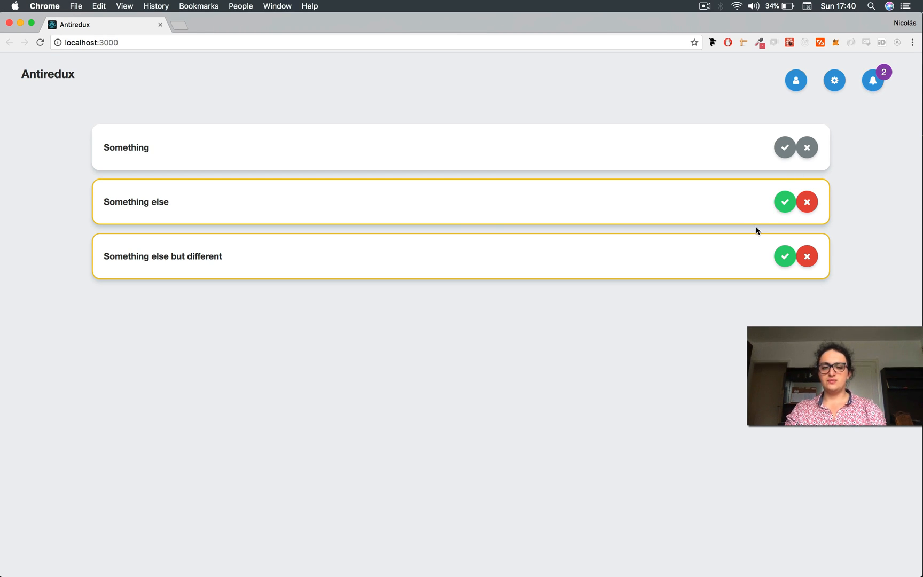
Revert the first notification to unseen and select getUnseen(store.notifications) in HeaderPresenter.js
key(cmd+tab)
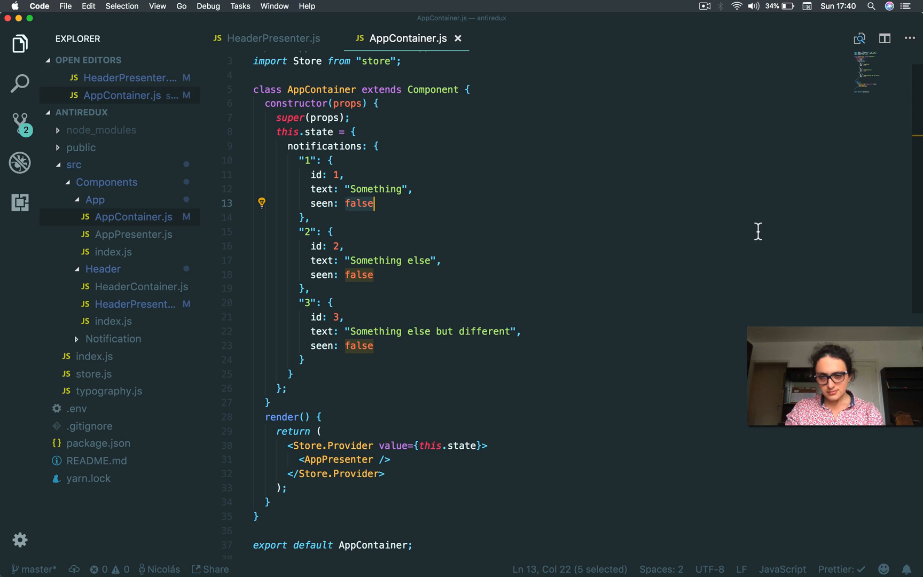
click(705, 7)
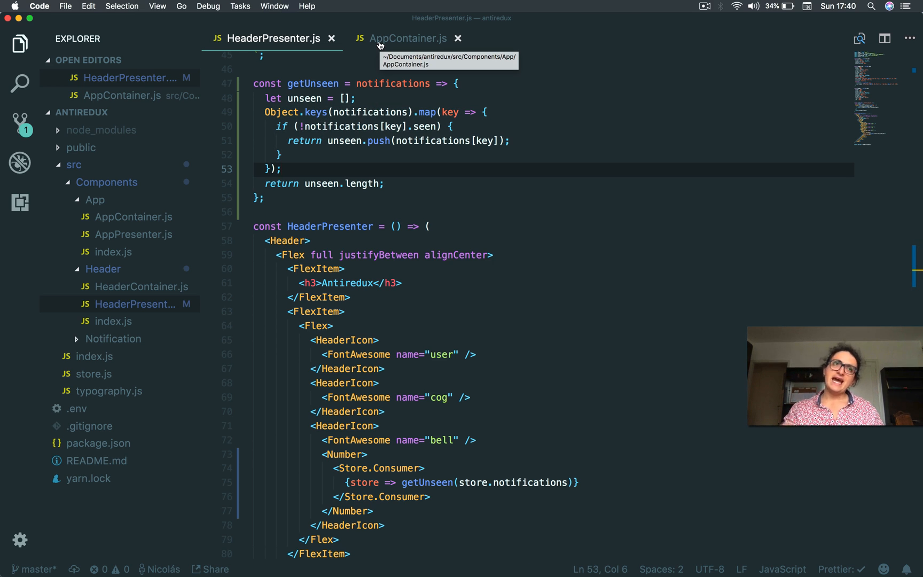
click(408, 38)
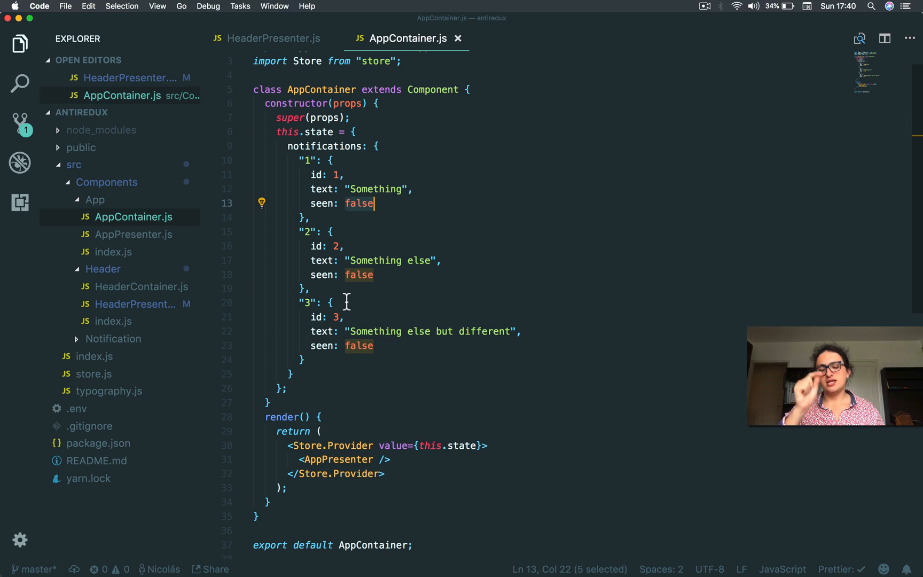
mouse_move(379, 275)
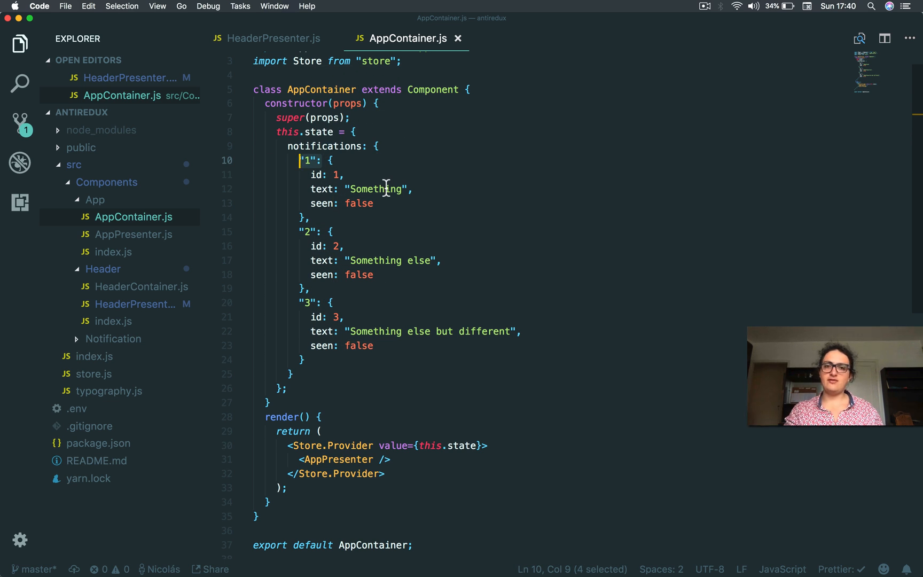
mouse_move(262, 25)
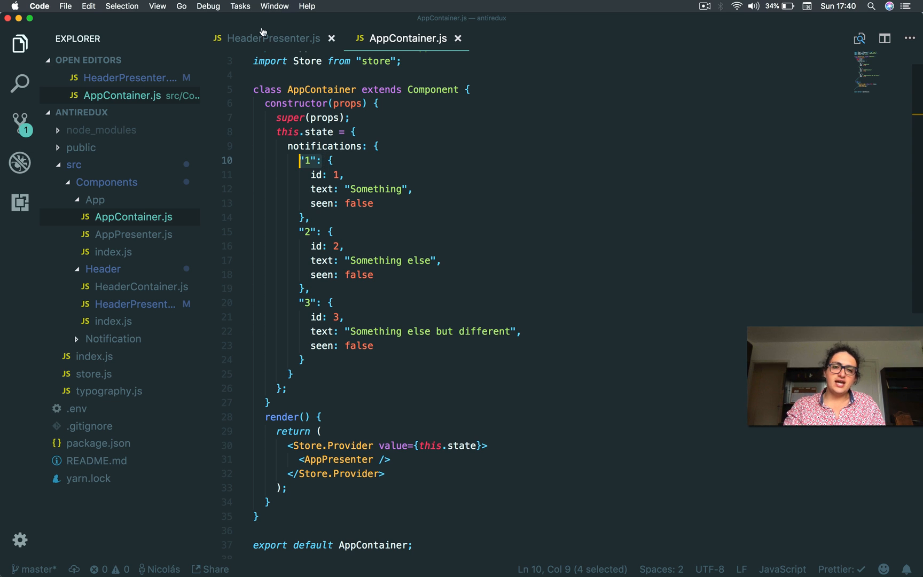
click(276, 38)
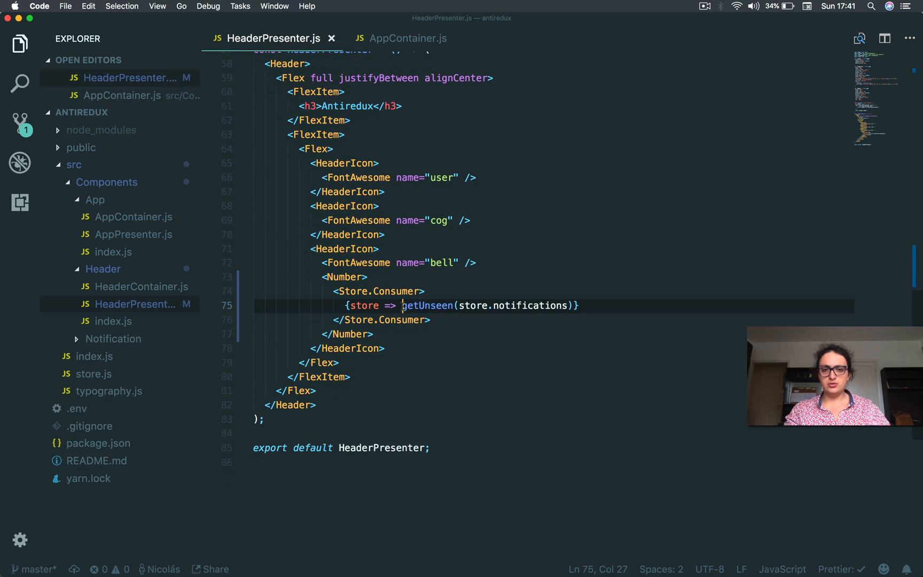
drag(405, 306, 577, 305)
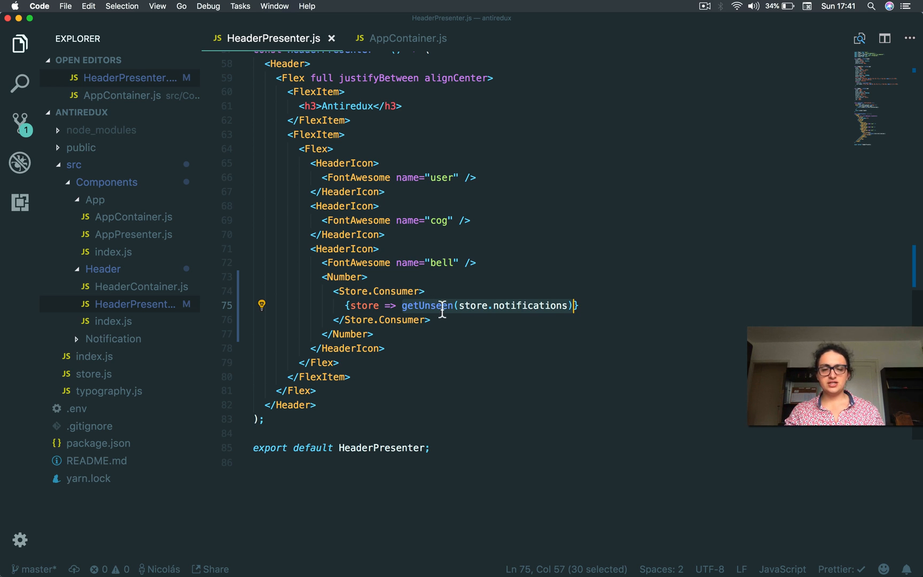
mouse_move(430, 306)
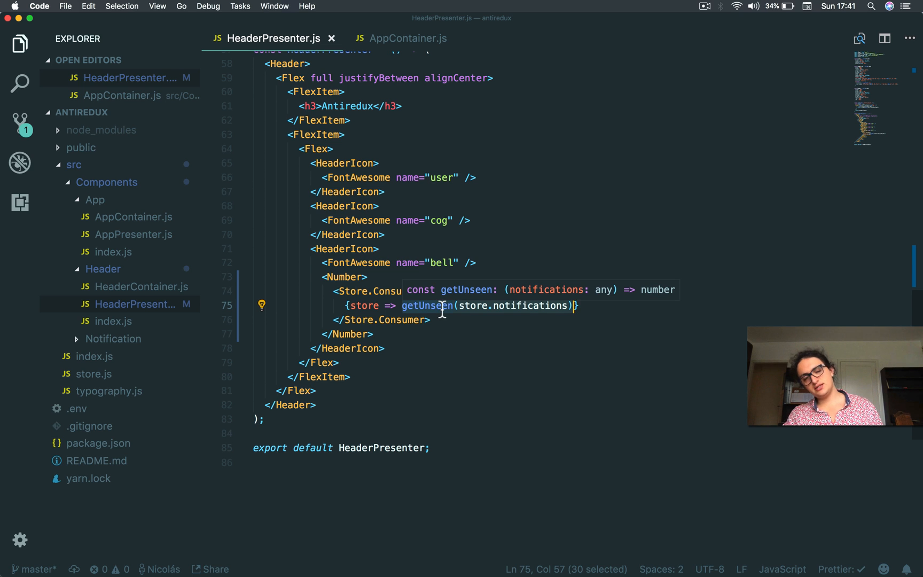